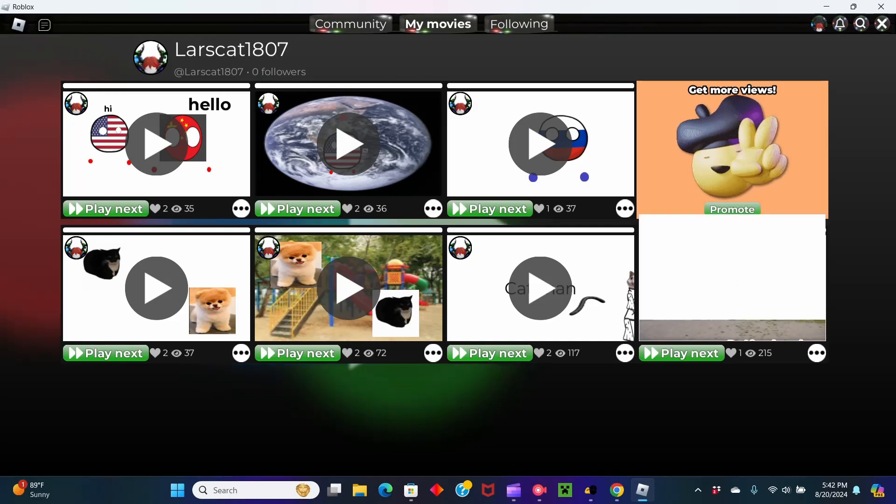
# - Play the cat man movie from the own-movies list, then return to the list
pyautogui.click(348, 288)
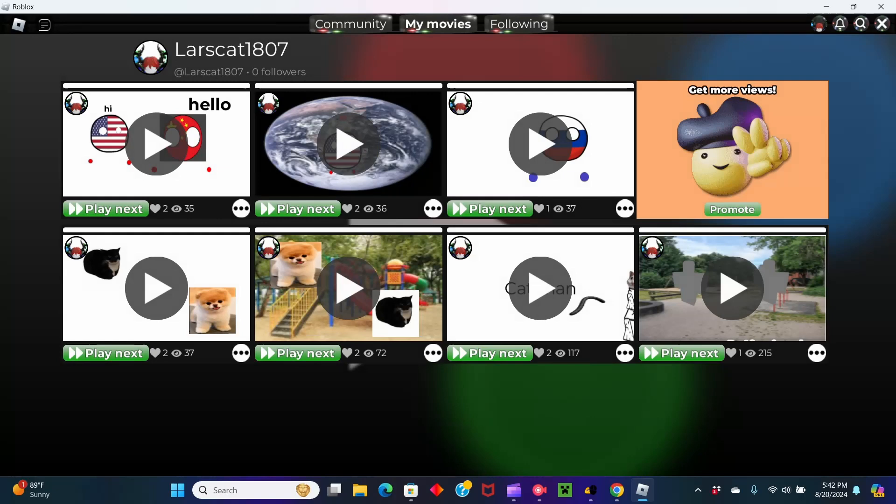
pyautogui.click(539, 289)
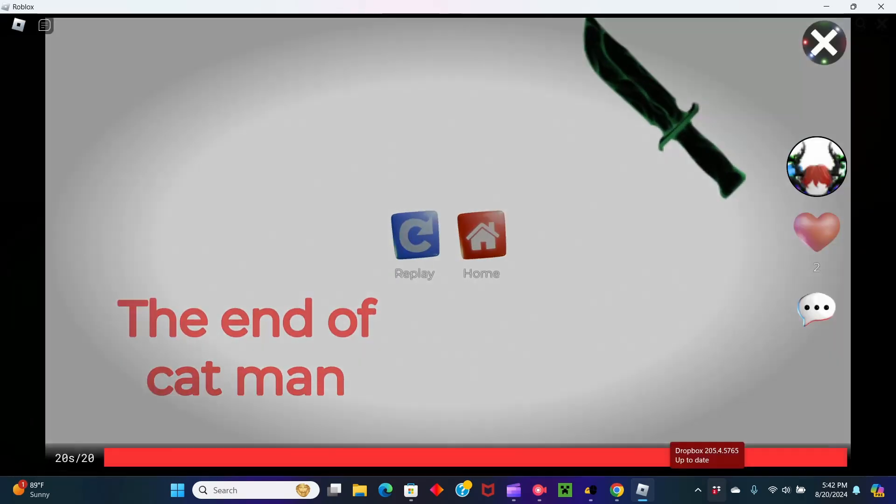
pyautogui.click(481, 235)
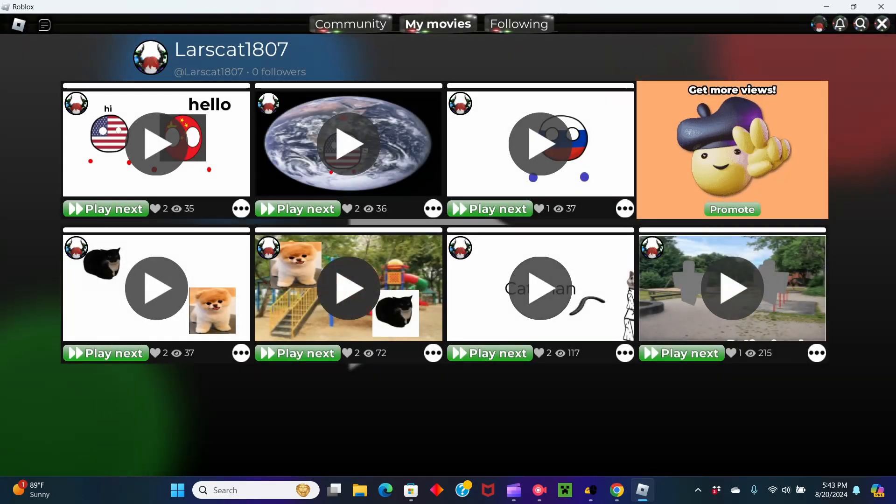
# - Play the black cat and puppy movie and the Russia countryball movie, then return to the list
pyautogui.click(348, 288)
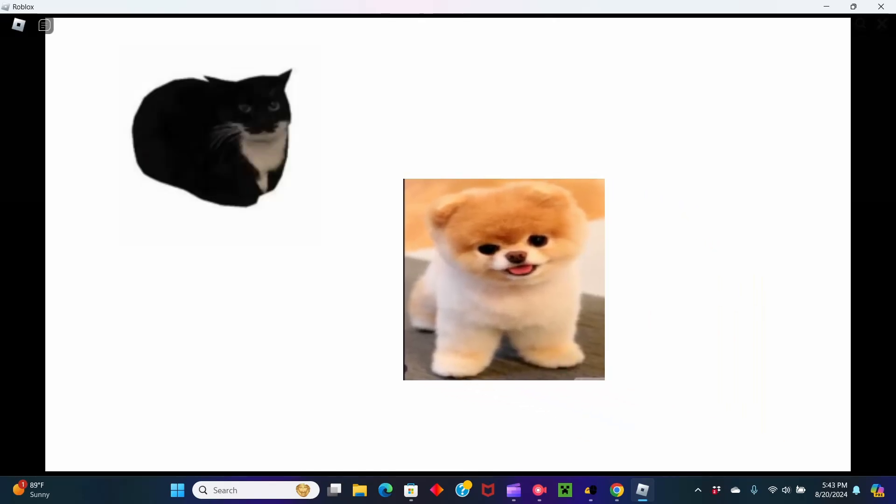
pyautogui.moveTo(503, 280); pyautogui.dragTo(263, 199)
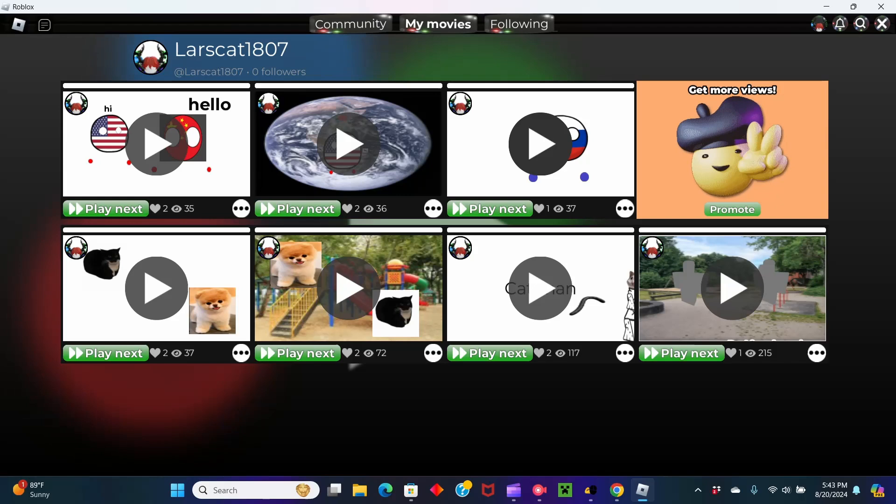
pyautogui.click(540, 142)
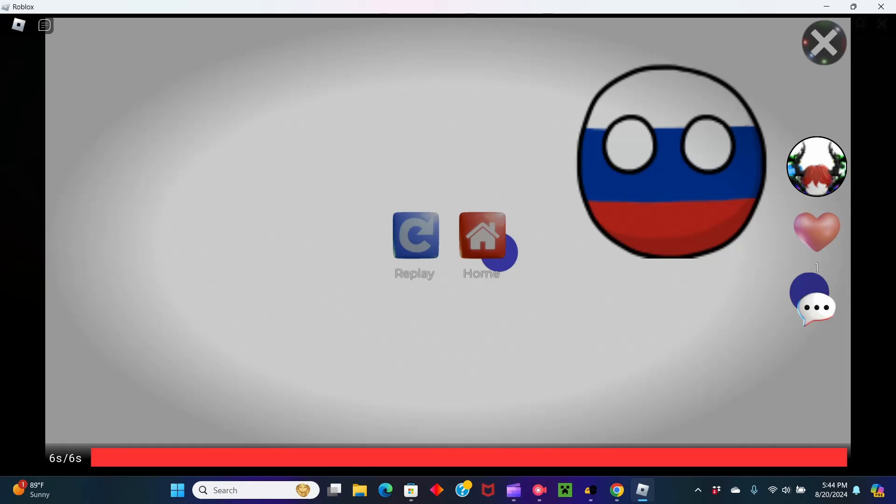
pyautogui.click(823, 42)
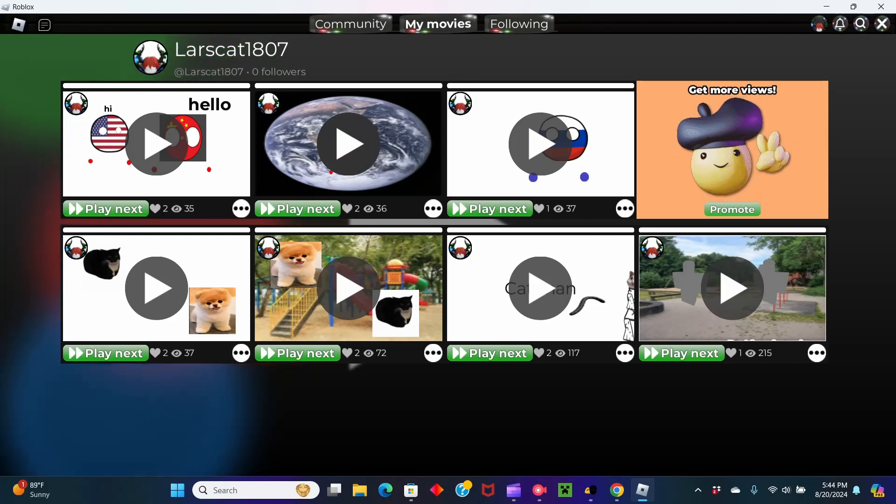
pyautogui.click(156, 143)
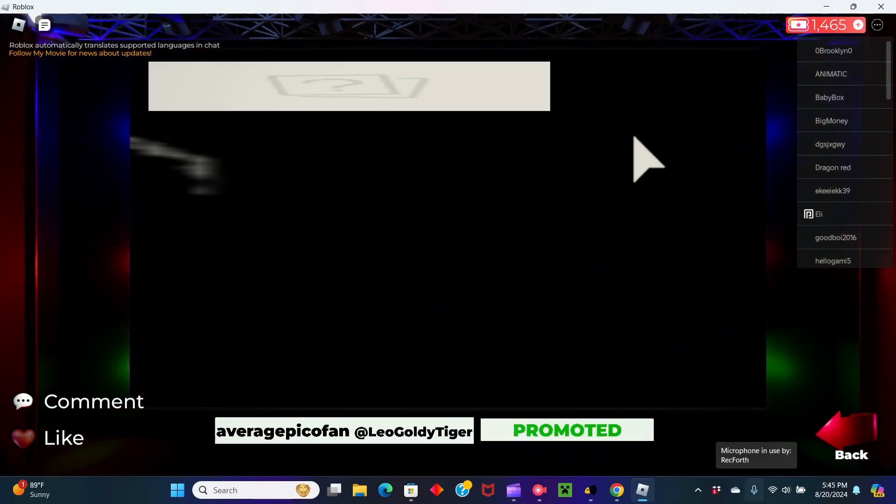
pyautogui.write('fpe images')
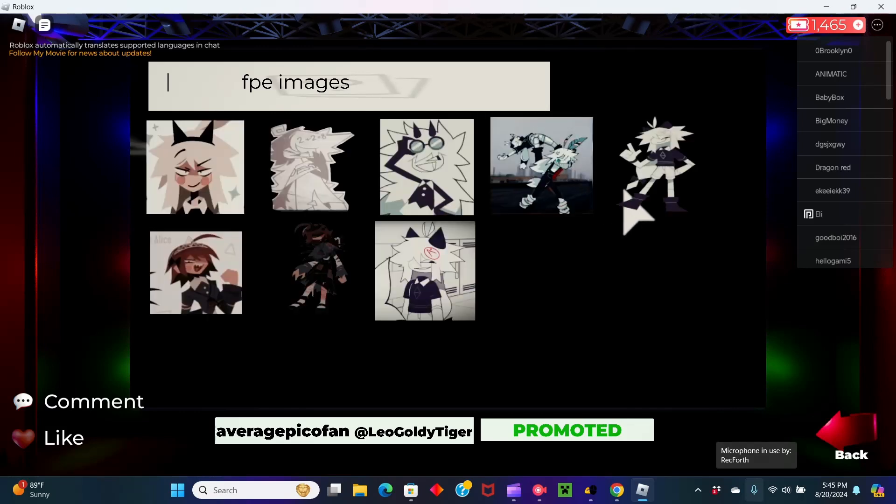
pyautogui.moveTo(672, 197)
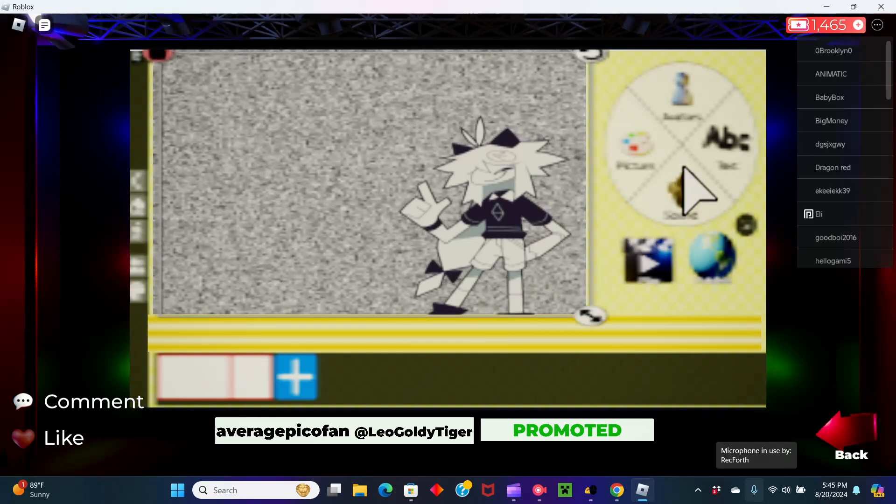
pyautogui.click(727, 142)
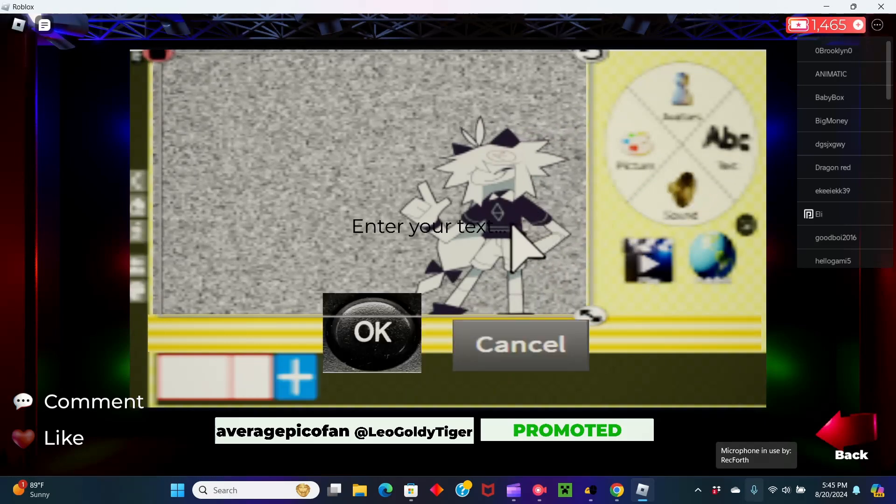
pyautogui.write('One Night With Oliver')
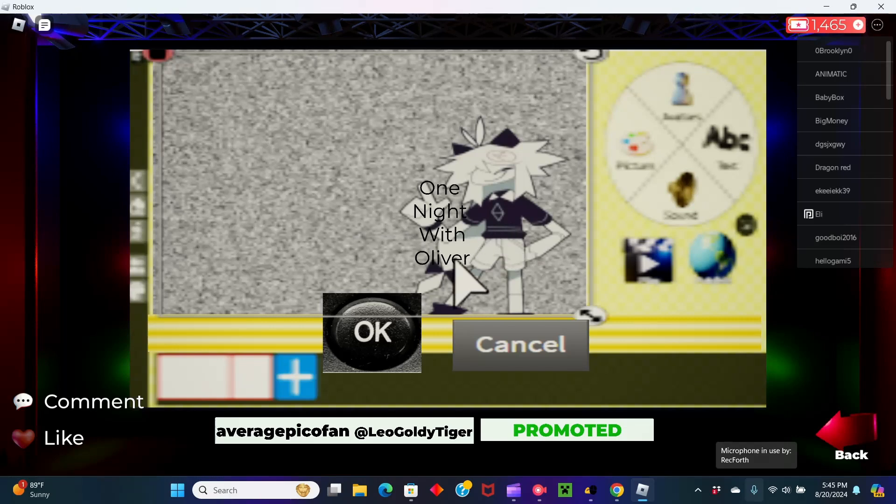
pyautogui.click(372, 332)
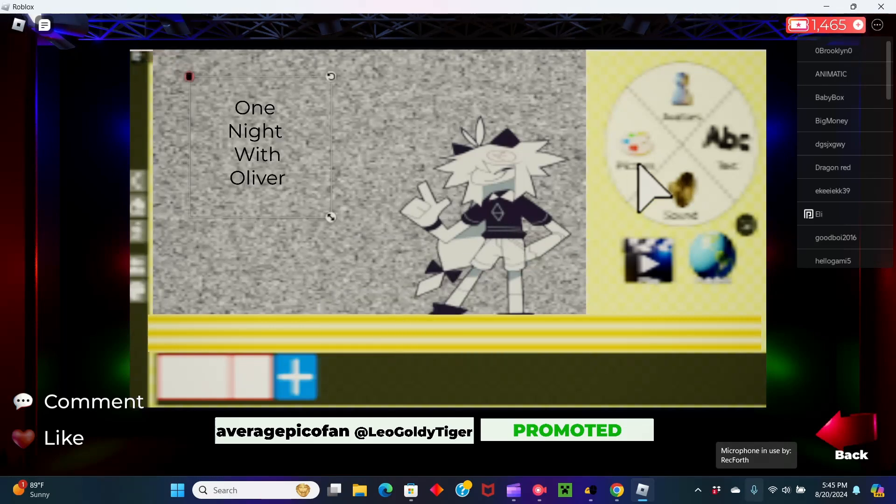